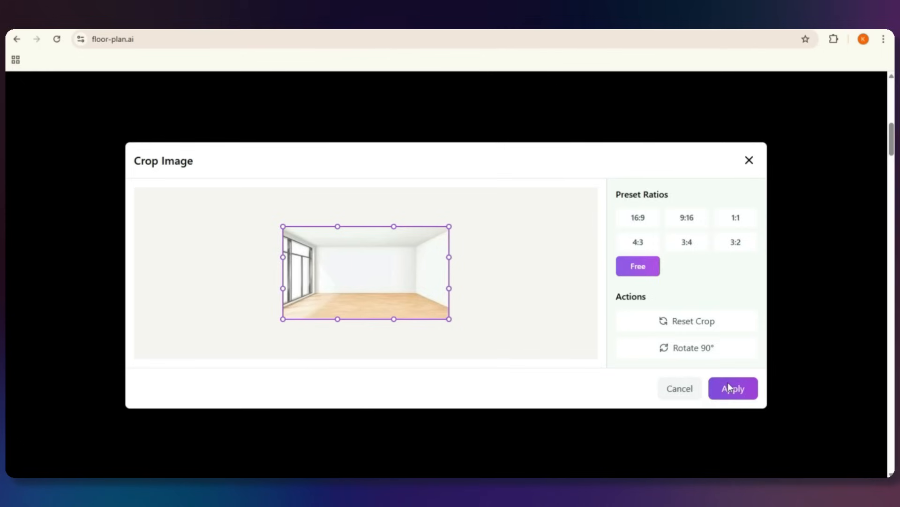
# Confirm the crop, transform the empty room into a modern bedroom, and return home.
pyautogui.click(732, 388)
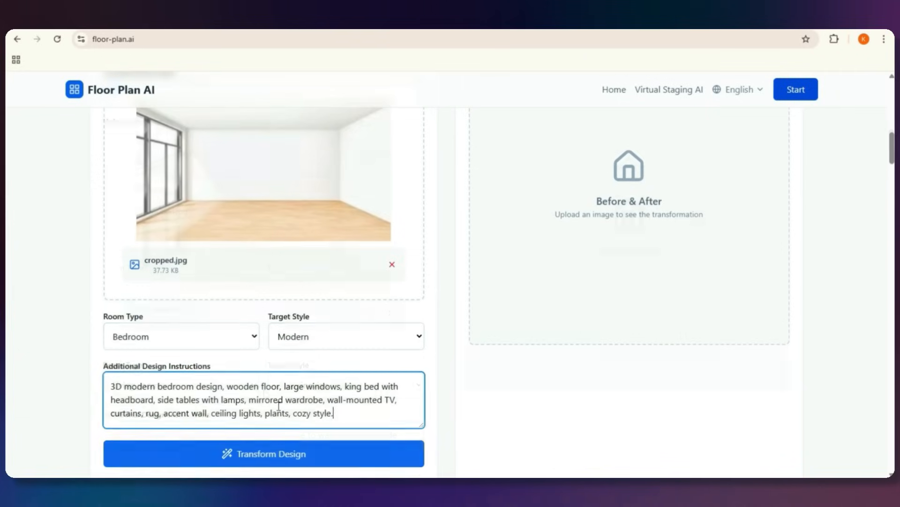
pyautogui.click(263, 453)
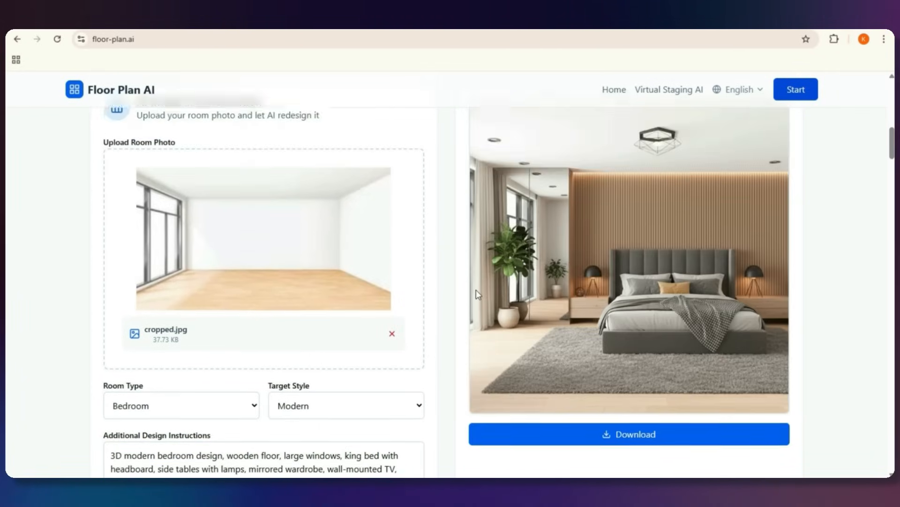
pyautogui.click(614, 89)
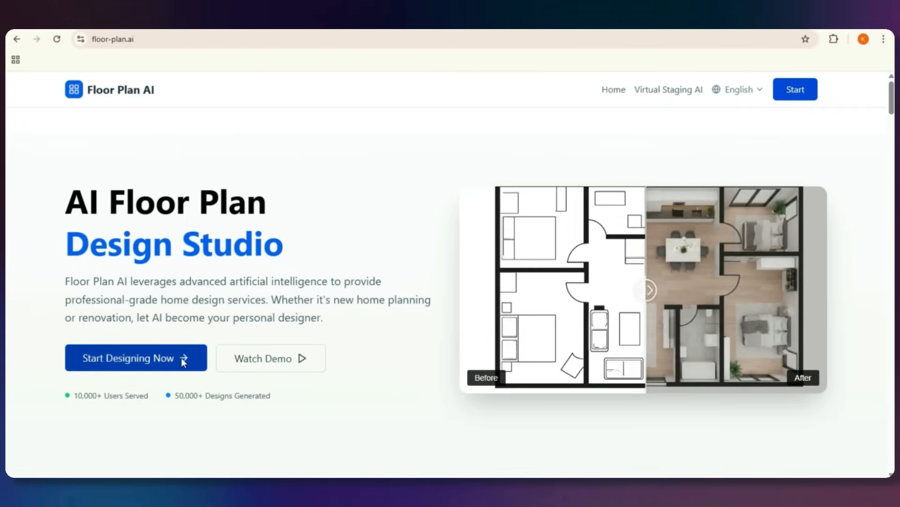
# Enter the design studio and upload the empty room photo with its crop applied.
pyautogui.click(135, 358)
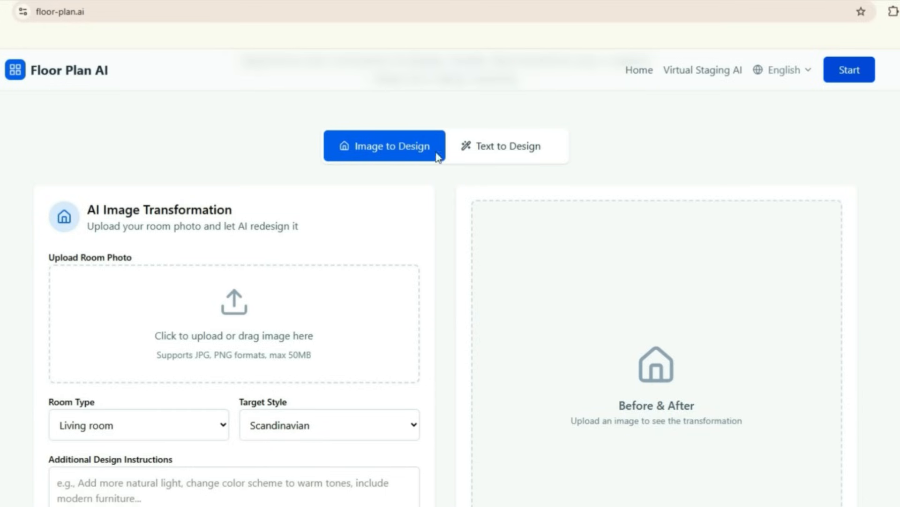
pyautogui.moveTo(473, 158)
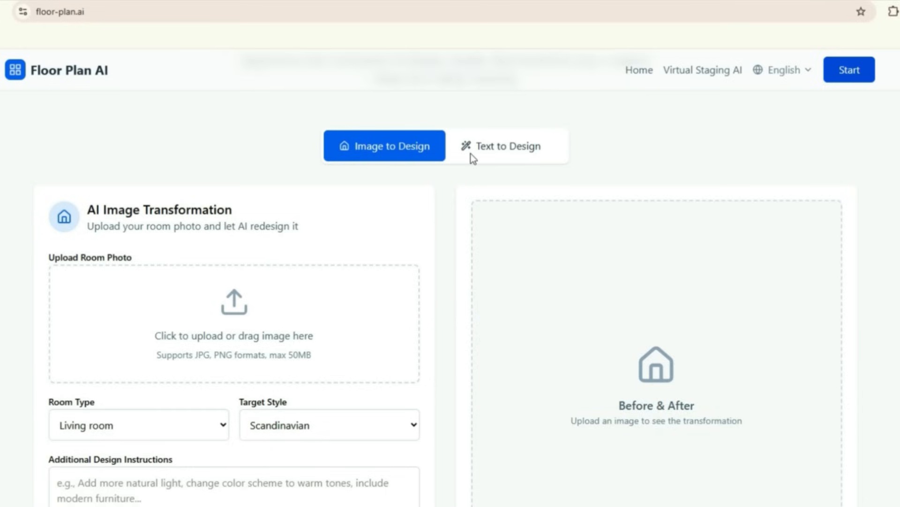
pyautogui.scroll(-3)
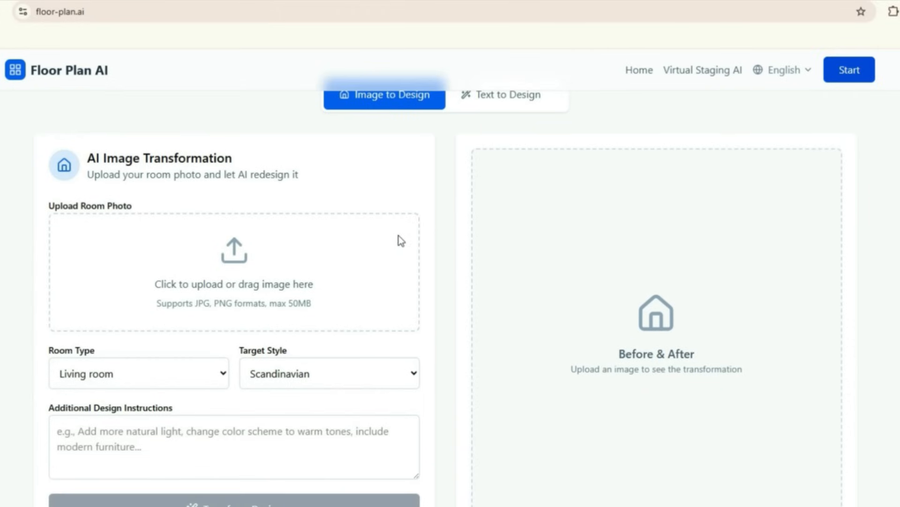
pyautogui.click(336, 252)
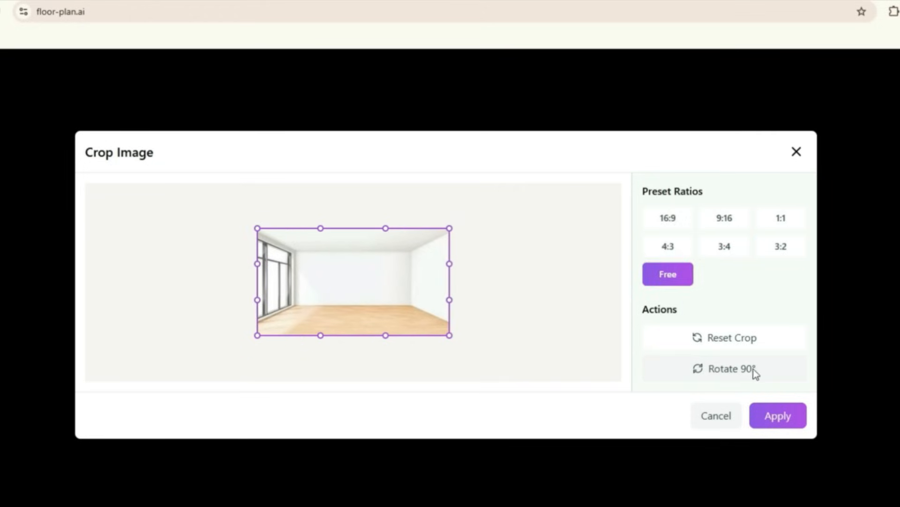
pyautogui.click(729, 367)
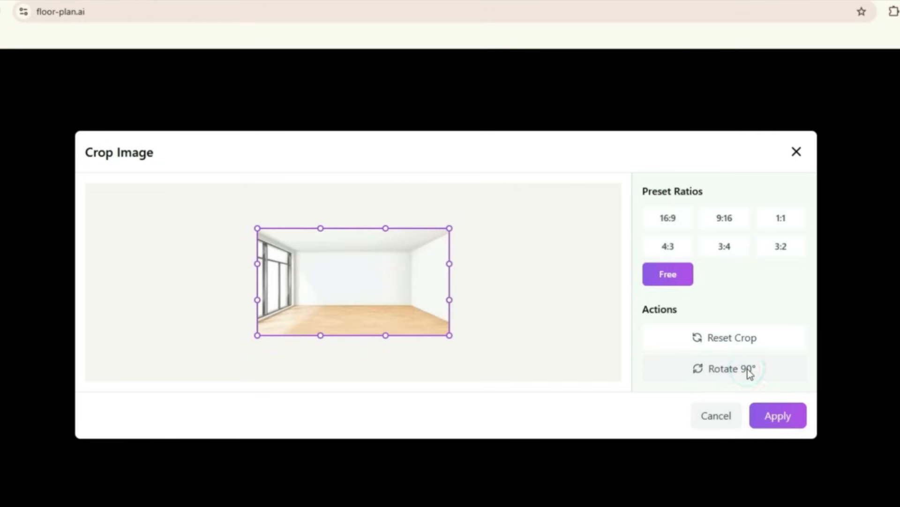
pyautogui.click(777, 415)
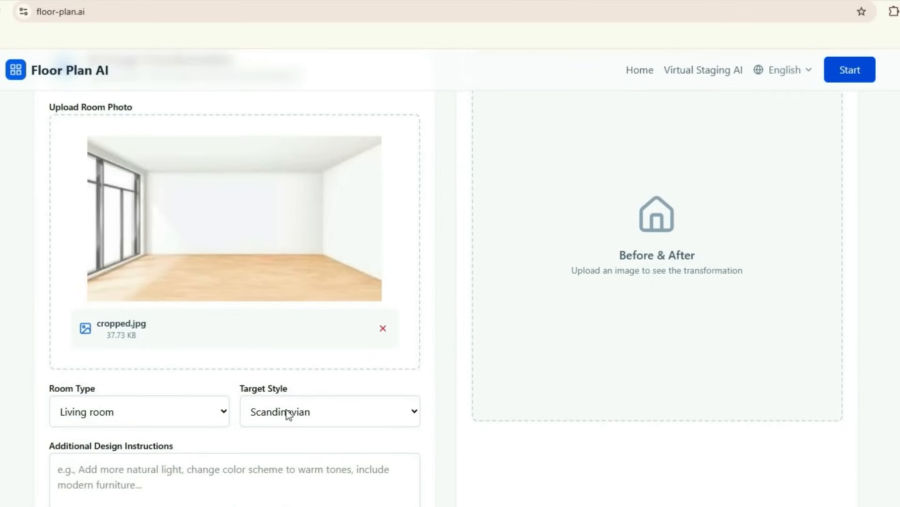
# Choose Bedroom as the room type and Modern as the target style.
pyautogui.click(139, 411)
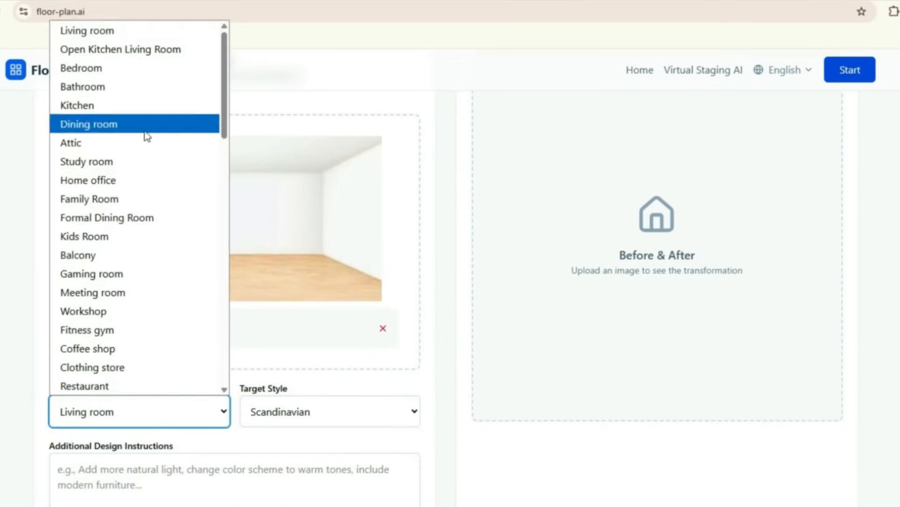
pyautogui.scroll(-3)
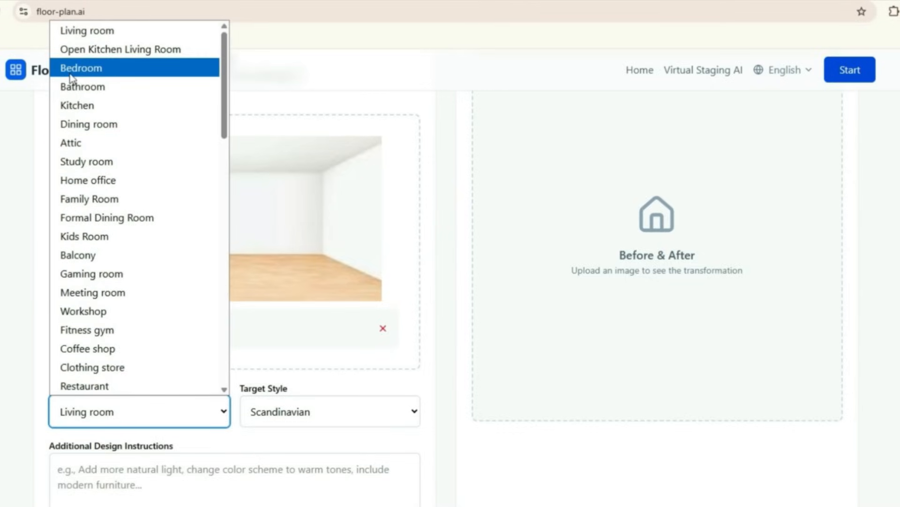
pyautogui.click(81, 67)
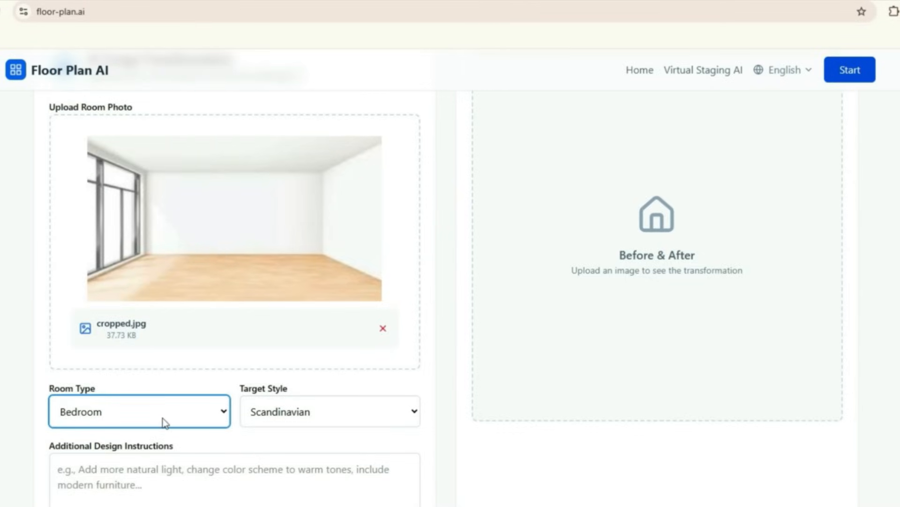
pyautogui.click(329, 411)
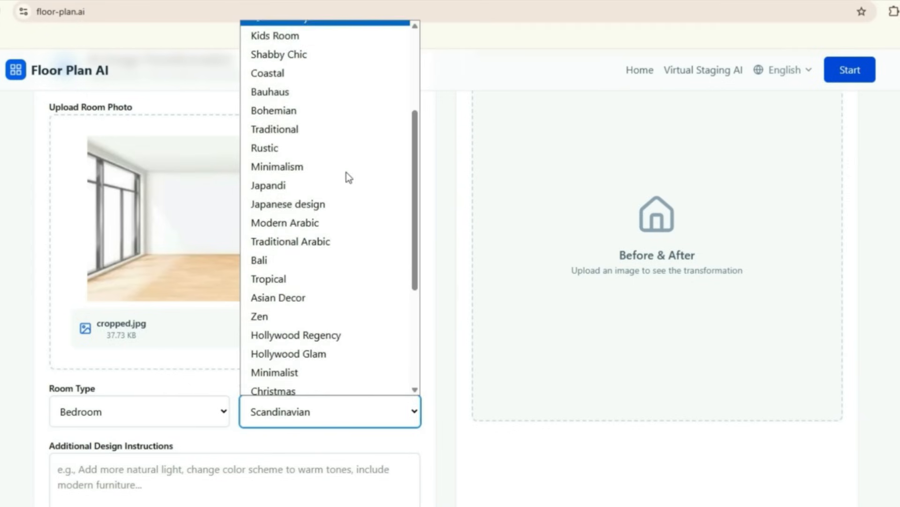
pyautogui.scroll(-3)
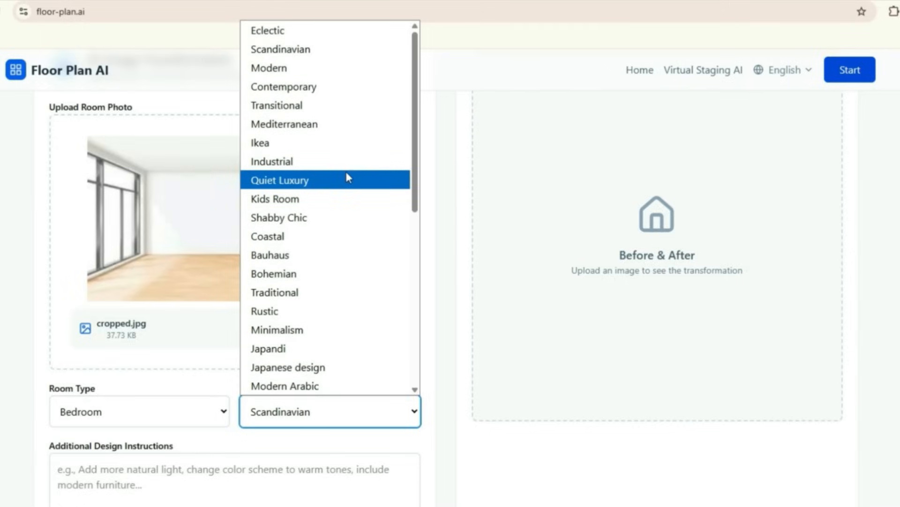
pyautogui.click(269, 68)
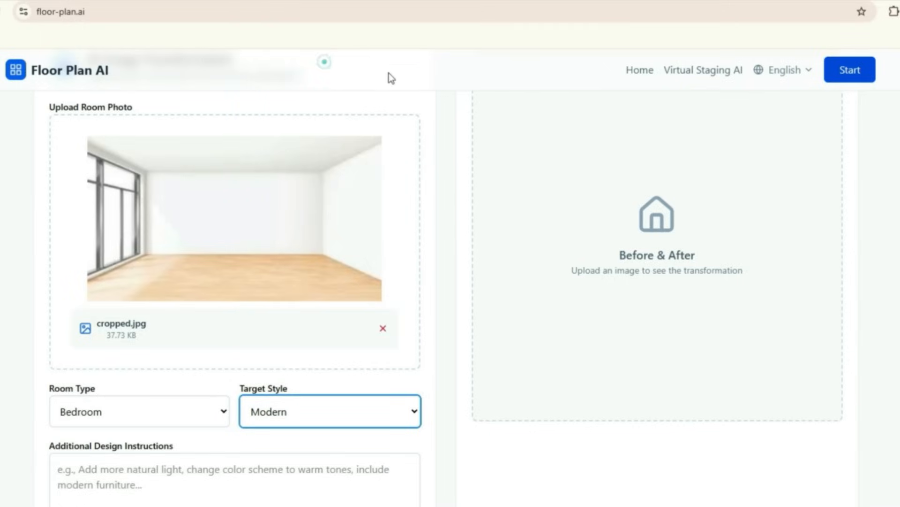
pyautogui.scroll(-3)
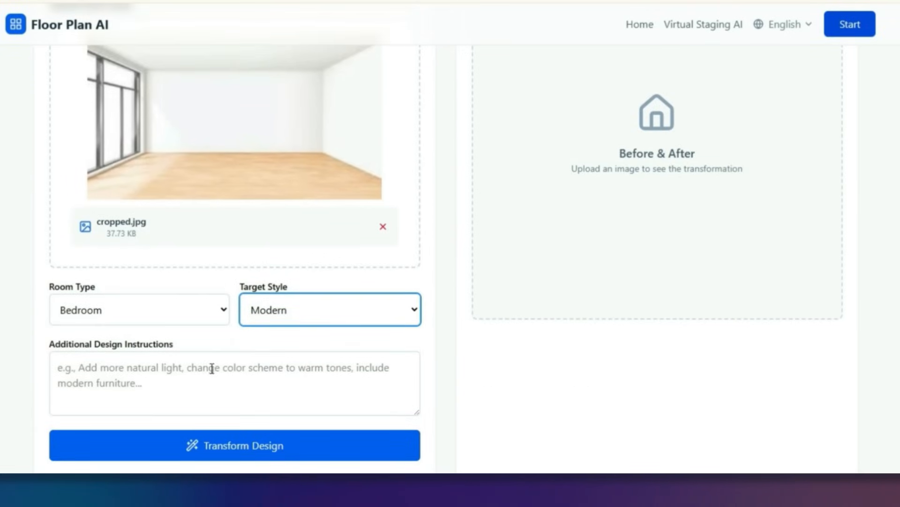
# Describe a 3D modern bedroom with wooden floor, large windows and king bed, then transform the design.
pyautogui.write('3D modern bedroom design, wooden floor, large windows, king bed with headboard, side tables with lamps, mirrored wardrobe, wall-mounted TV, curtains, rug, accent wall, ceiling lights, plants, cozy style.')
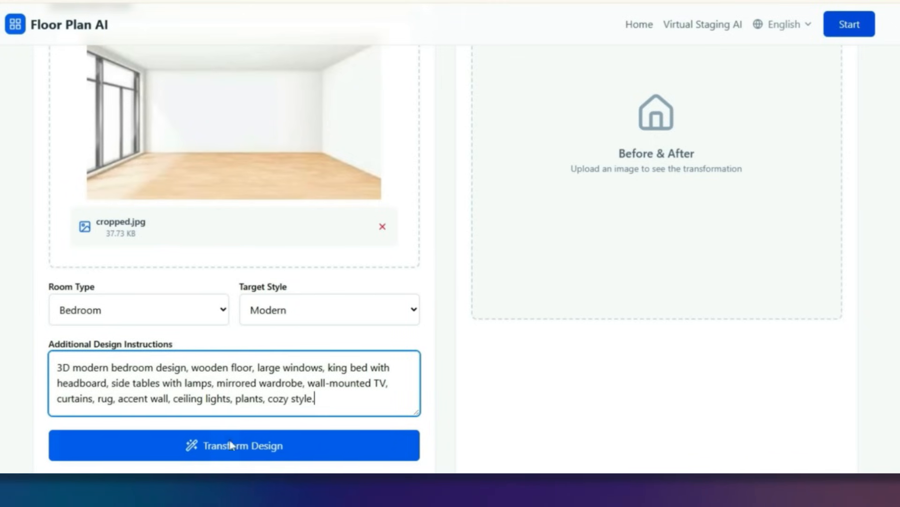
pyautogui.click(233, 444)
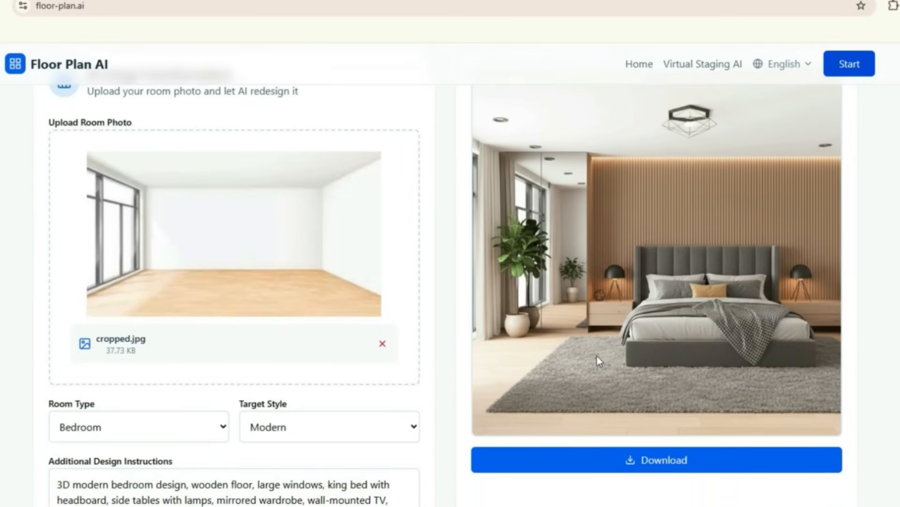
pyautogui.scroll(-3)
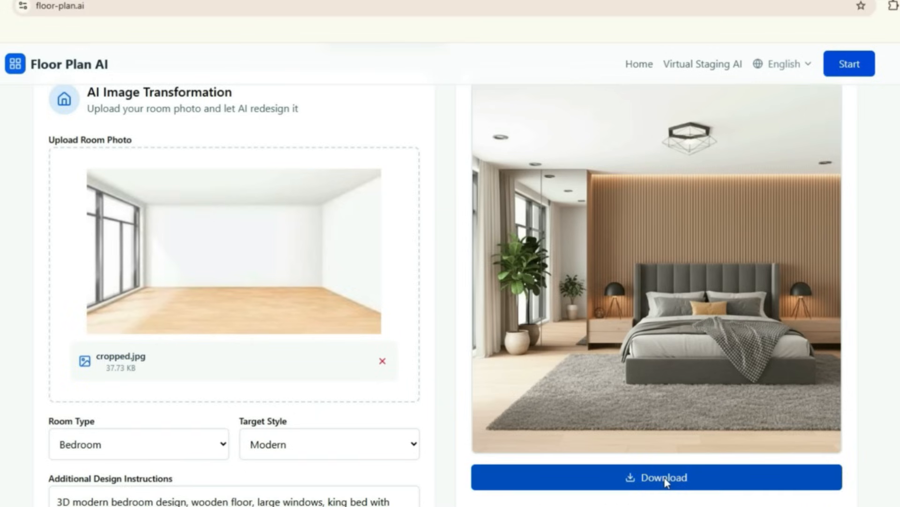
# Download the bedroom render as a JPEG, inspect it zoomed in Photos, and close the viewer.
pyautogui.click(656, 477)
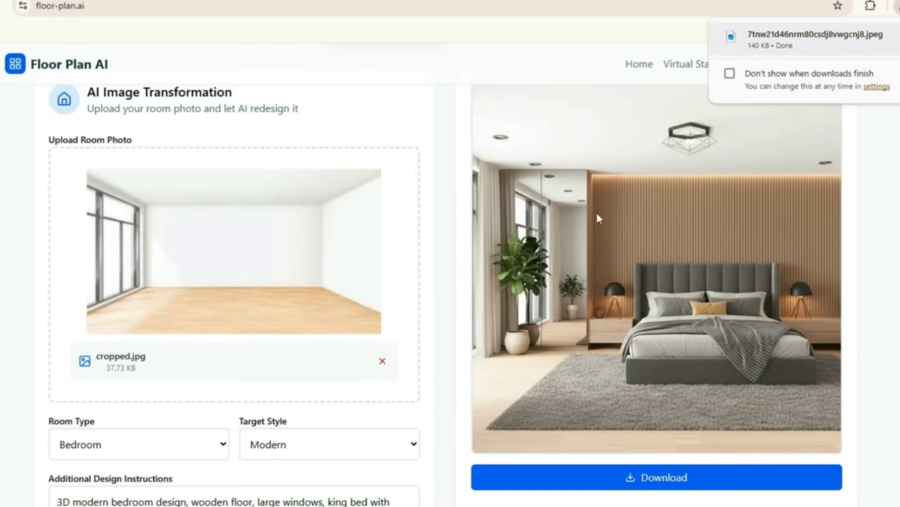
pyautogui.click(810, 37)
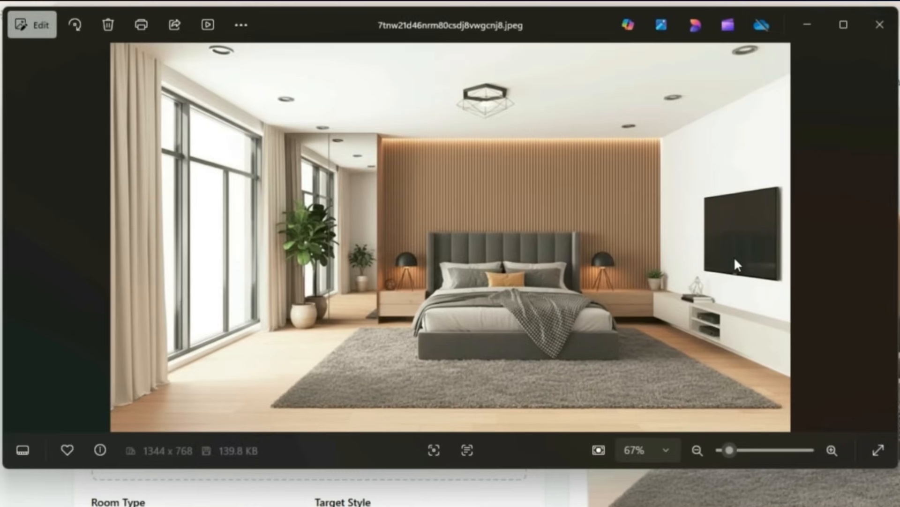
pyautogui.moveTo(370, 273)
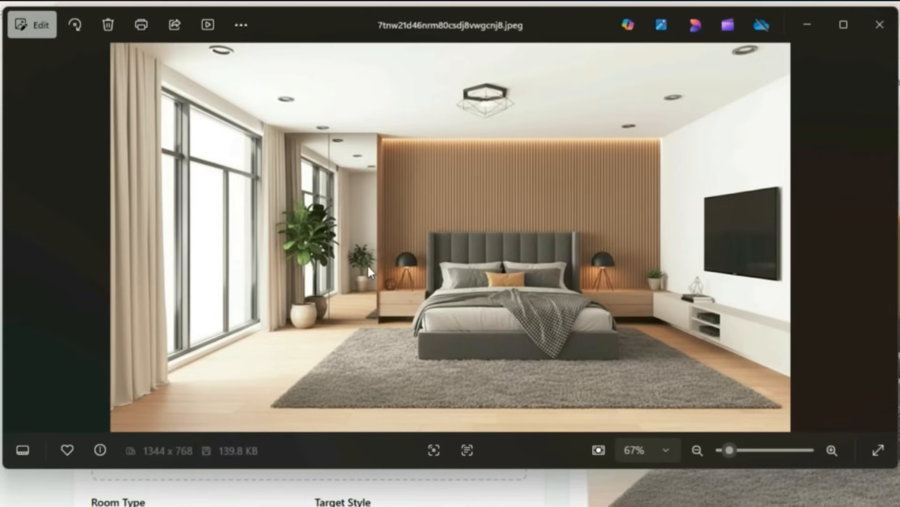
pyautogui.click(831, 450)
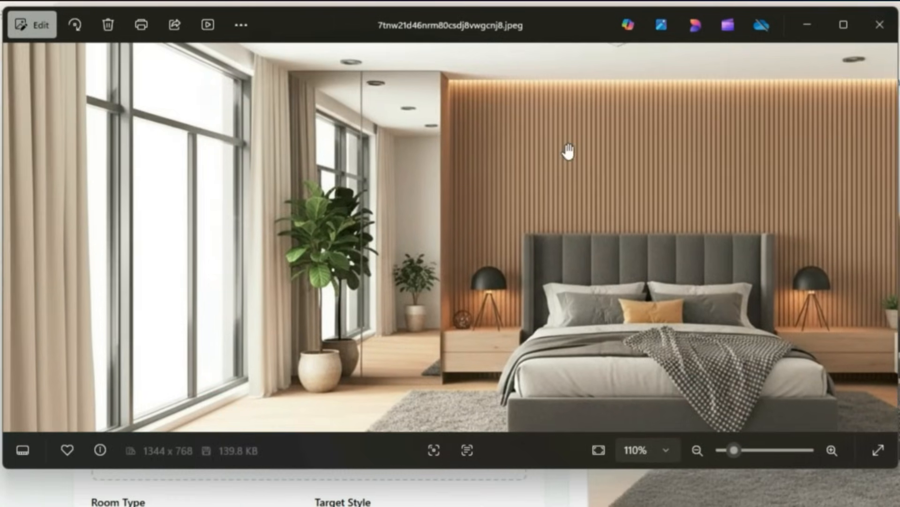
pyautogui.moveTo(880, 24)
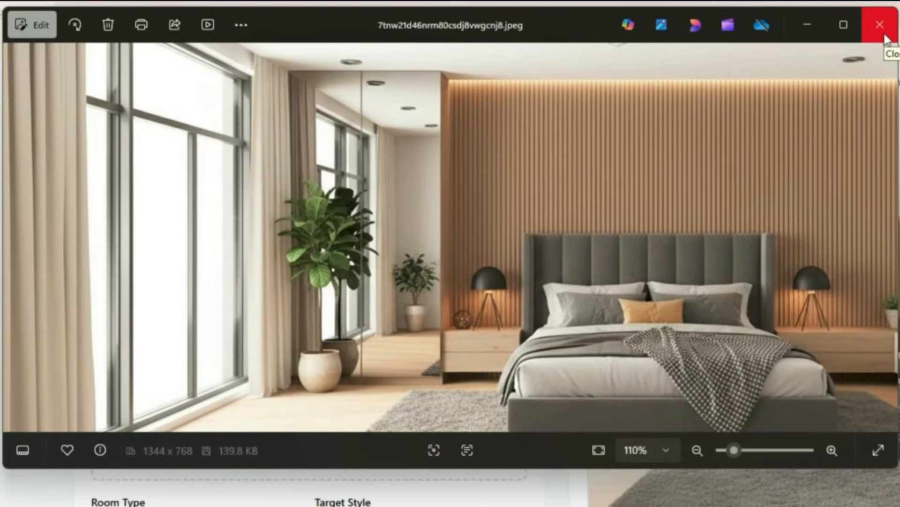
pyautogui.click(877, 24)
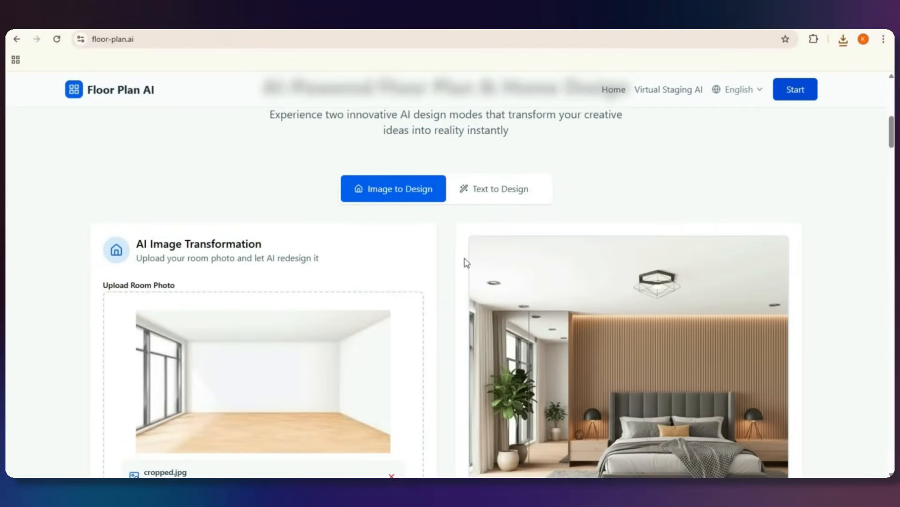
# Switch to text-to-design, generate the 5-bedroom floor plan, and download it.
pyautogui.click(498, 188)
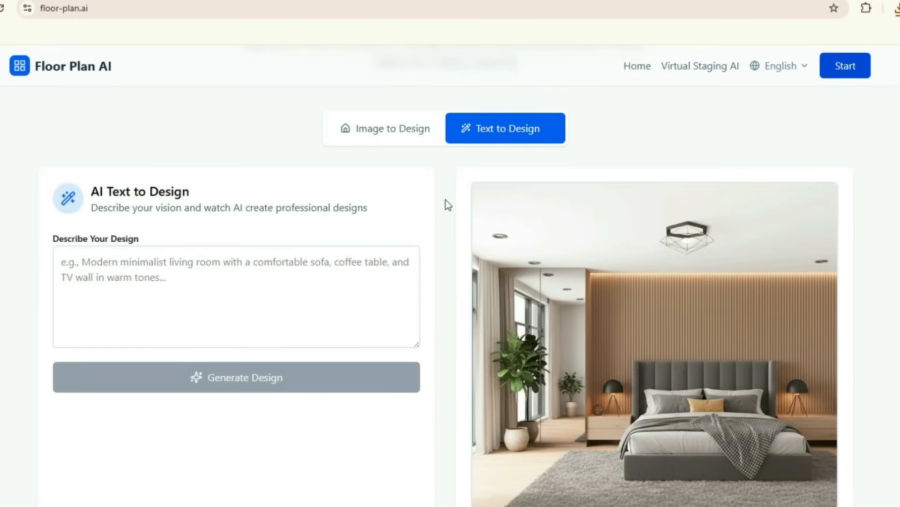
pyautogui.scroll(-3)
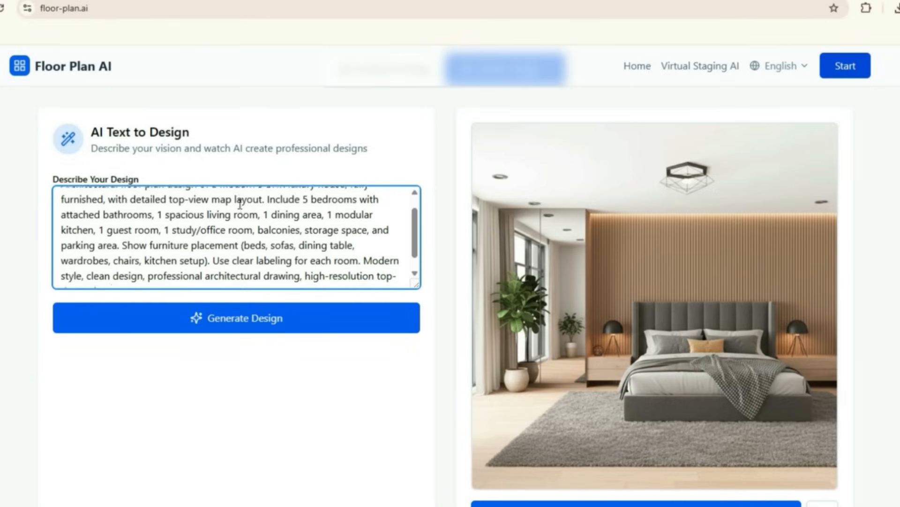
pyautogui.scroll(-3)
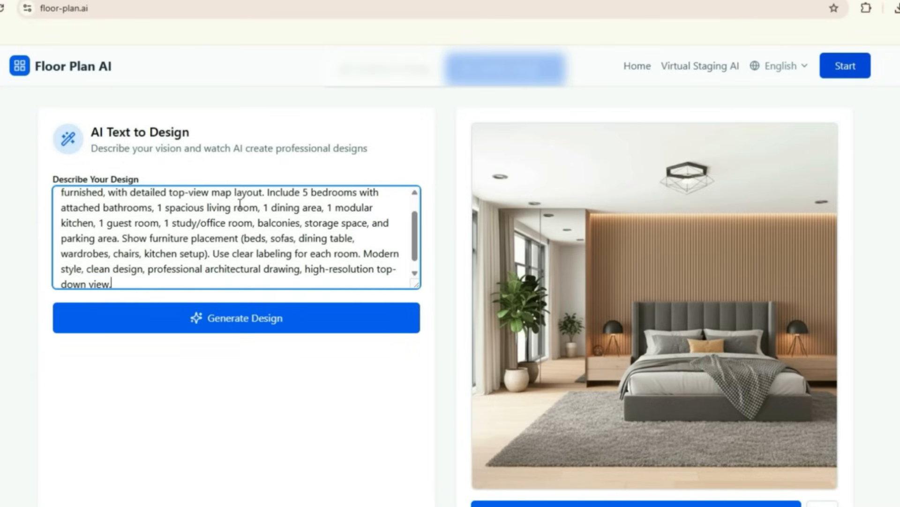
pyautogui.scroll(-3)
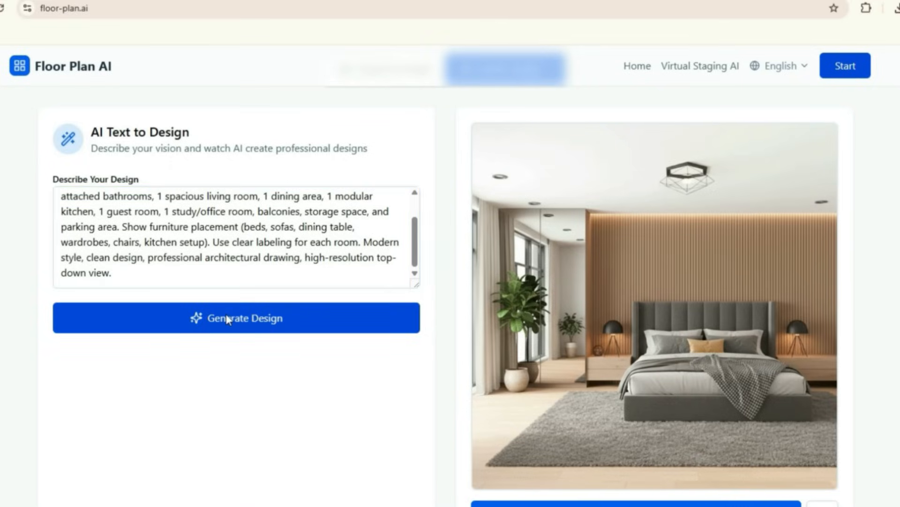
pyautogui.click(236, 318)
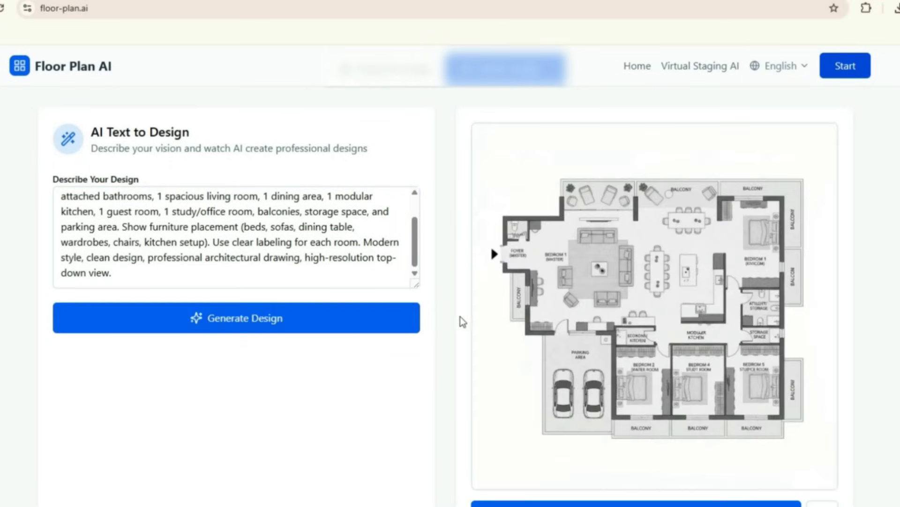
pyautogui.scroll(-3)
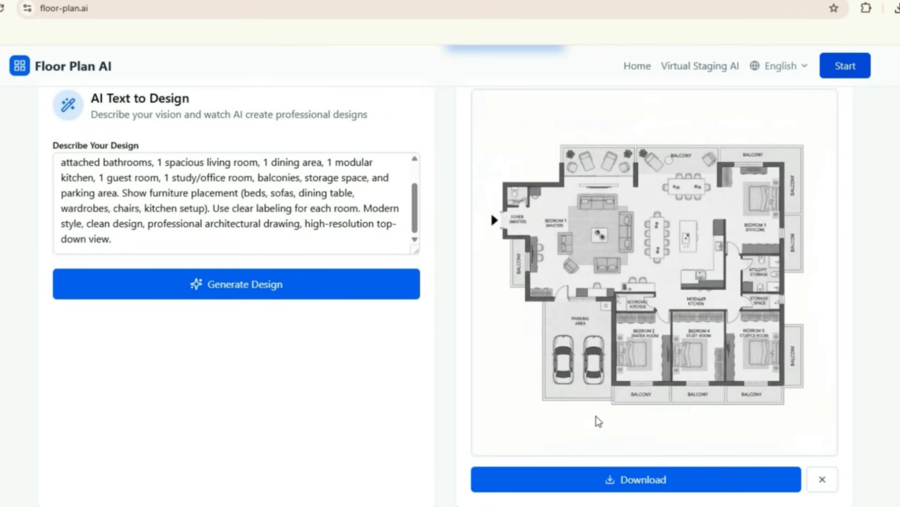
pyautogui.click(636, 479)
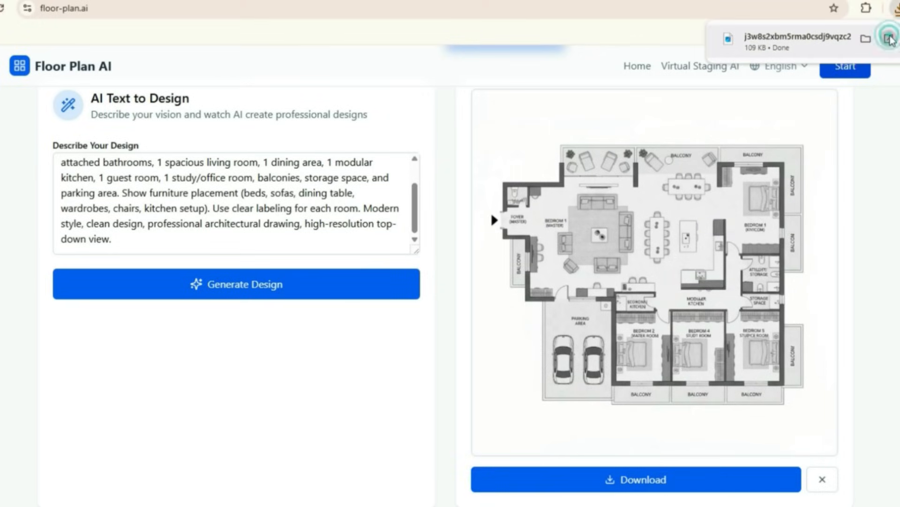
pyautogui.click(890, 40)
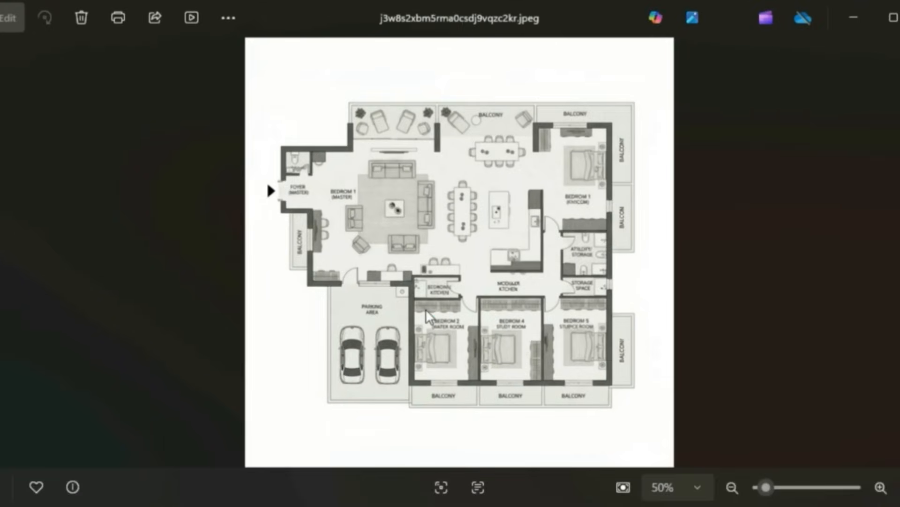
pyautogui.click(884, 487)
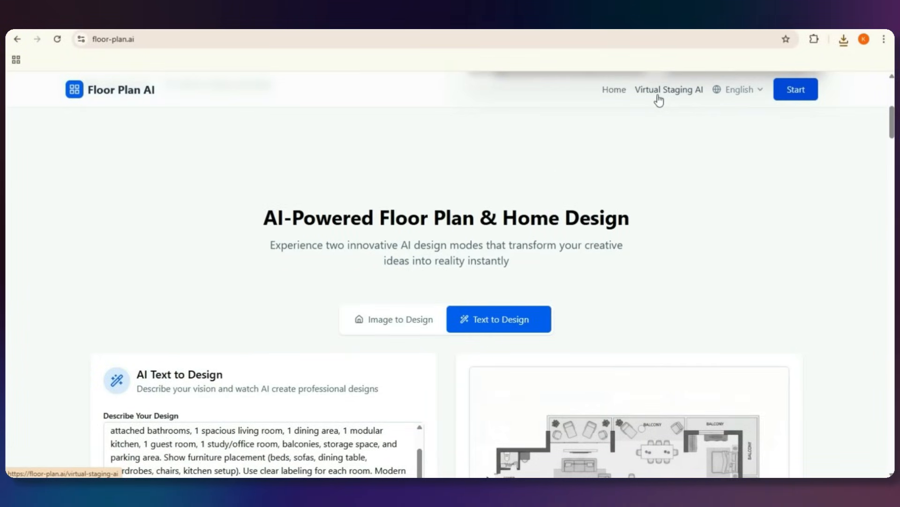
# Go to Virtual Staging AI, start the free tool, and pick the empty room photo.
pyautogui.click(669, 89)
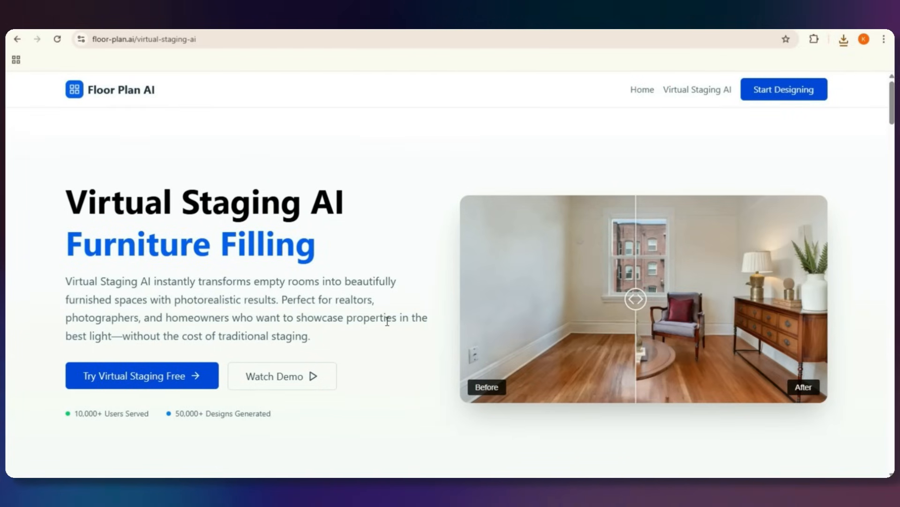
pyautogui.click(142, 376)
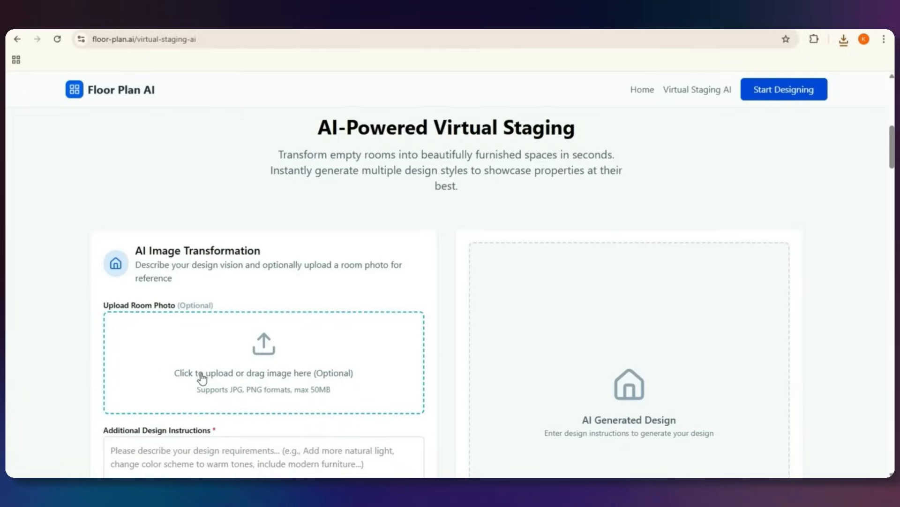
pyautogui.click(263, 362)
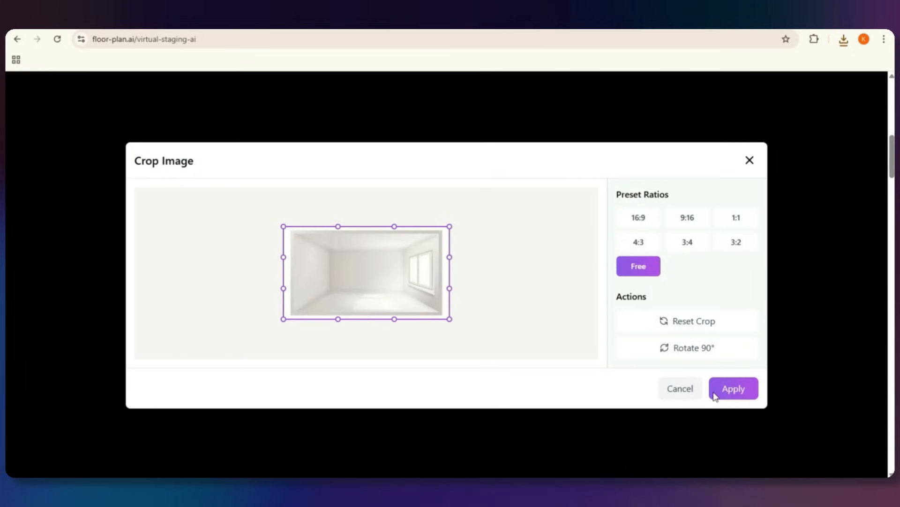
# Apply the crop, describe a 3D modern real estate office with desk, chairs and bookshelf, transform it, and download the render.
pyautogui.click(734, 388)
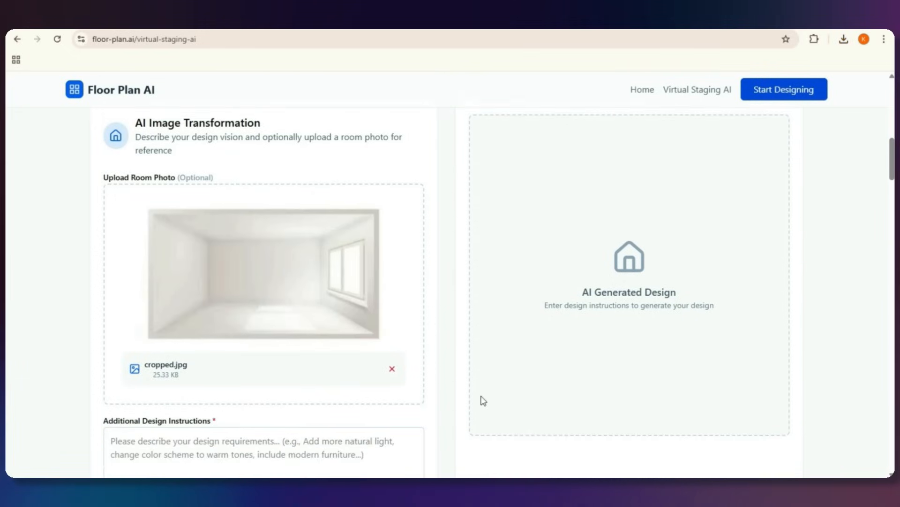
pyautogui.click(280, 376)
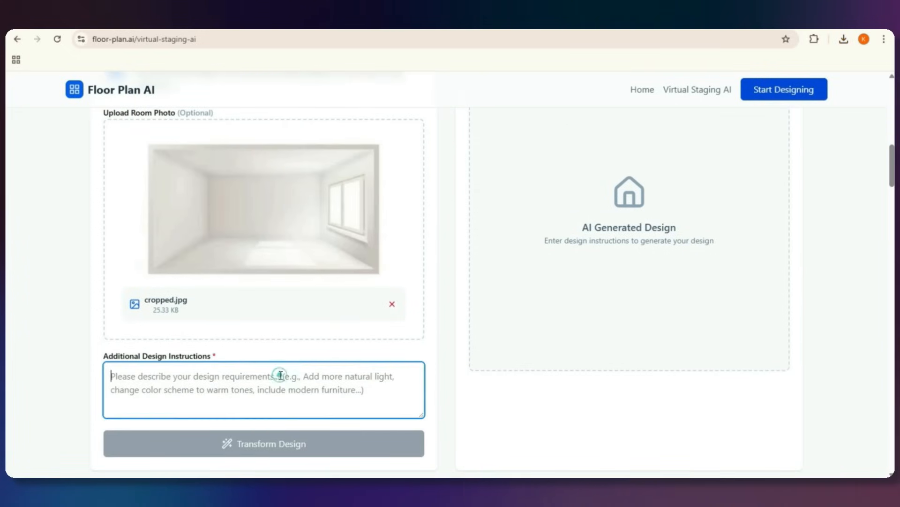
pyautogui.write('3D modern real estate office, desk with chair, guest chairs, bookshelf, filing cabinet, window with blinds, plants, soft lighting, professional style.')
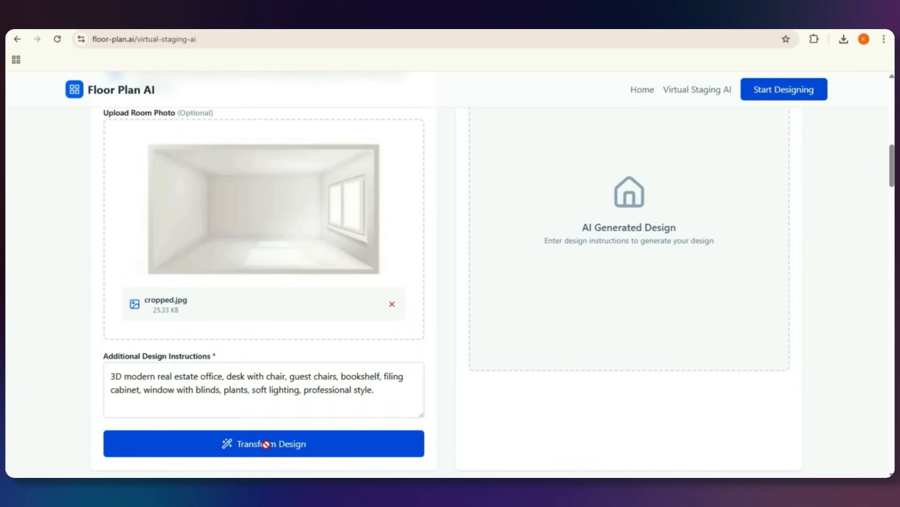
pyautogui.click(264, 443)
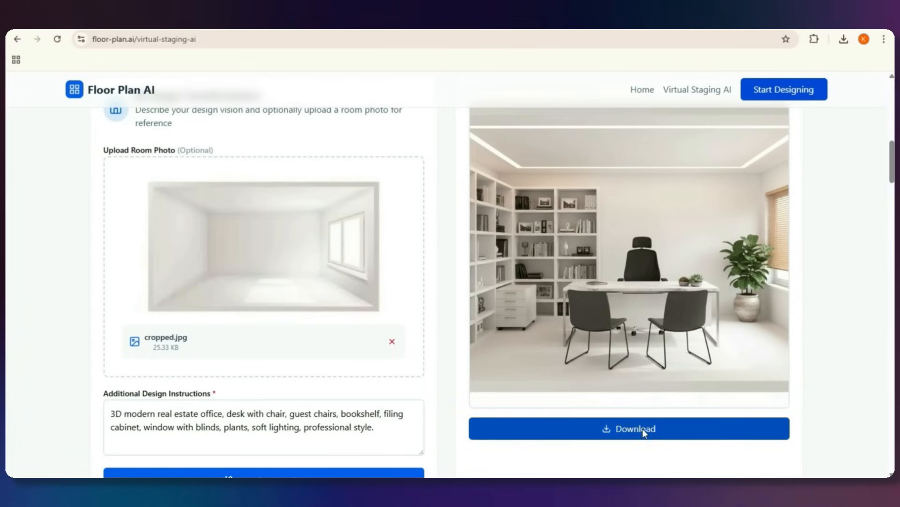
pyautogui.click(628, 427)
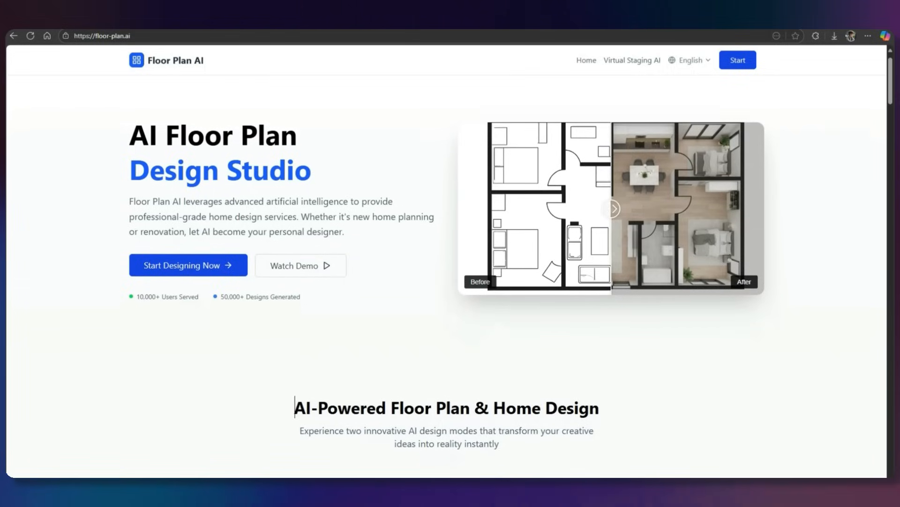
pyautogui.scroll(-3)
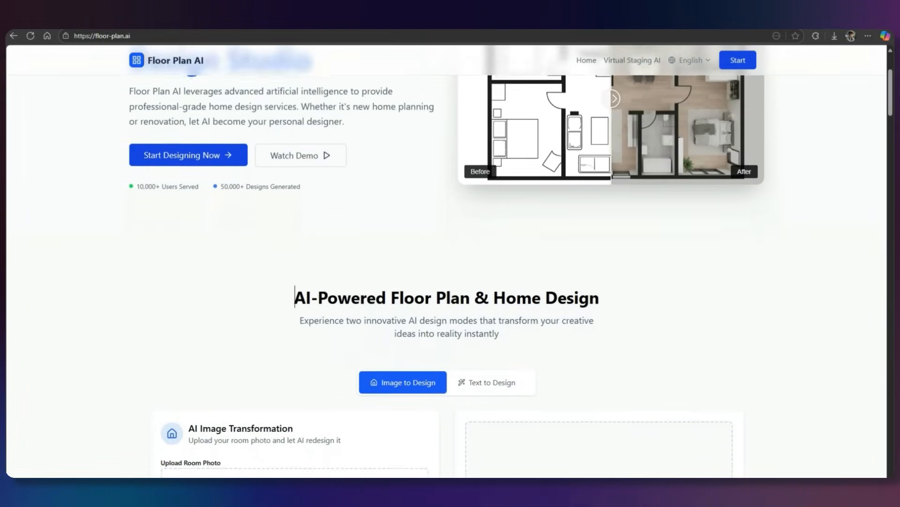
pyautogui.scroll(-3)
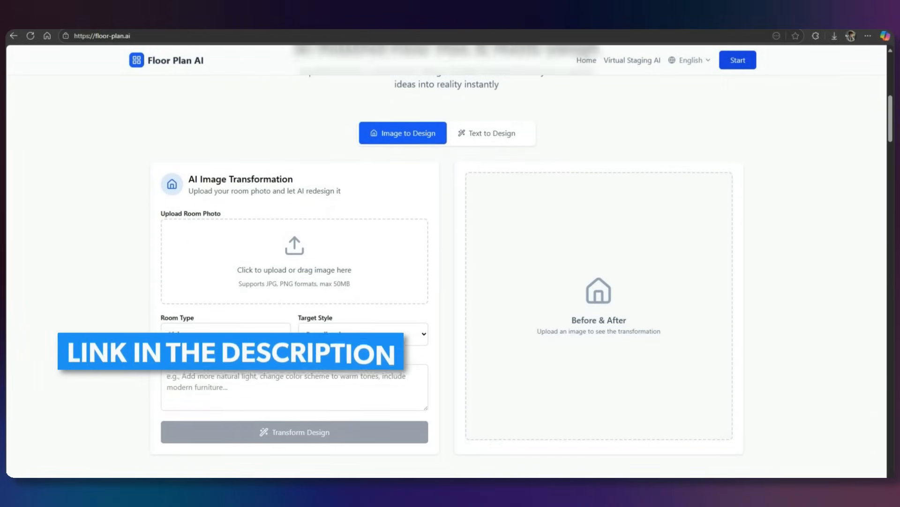
pyautogui.scroll(-3)
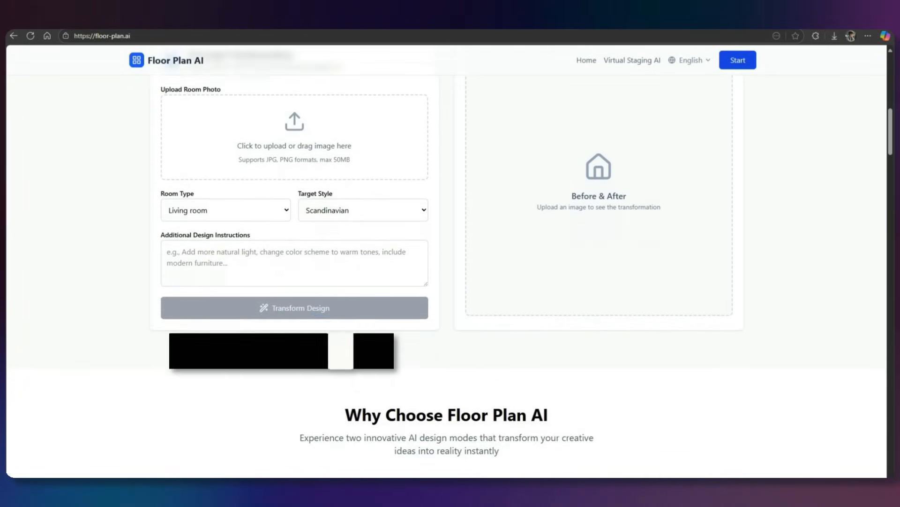
pyautogui.scroll(-3)
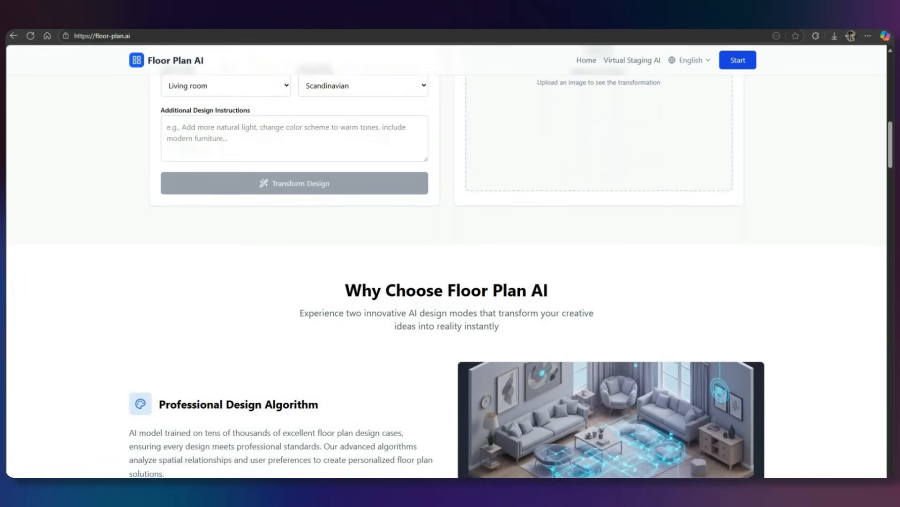
pyautogui.scroll(-3)
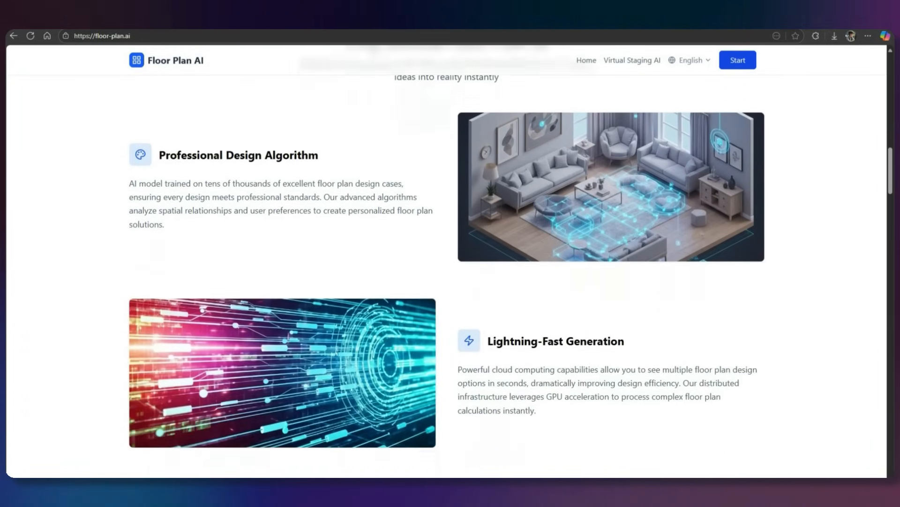
pyautogui.scroll(-3)
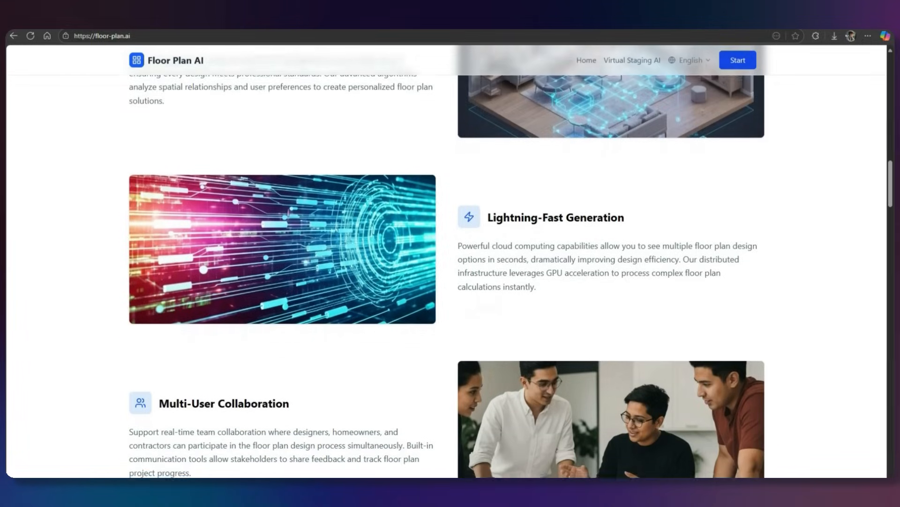
pyautogui.scroll(-3)
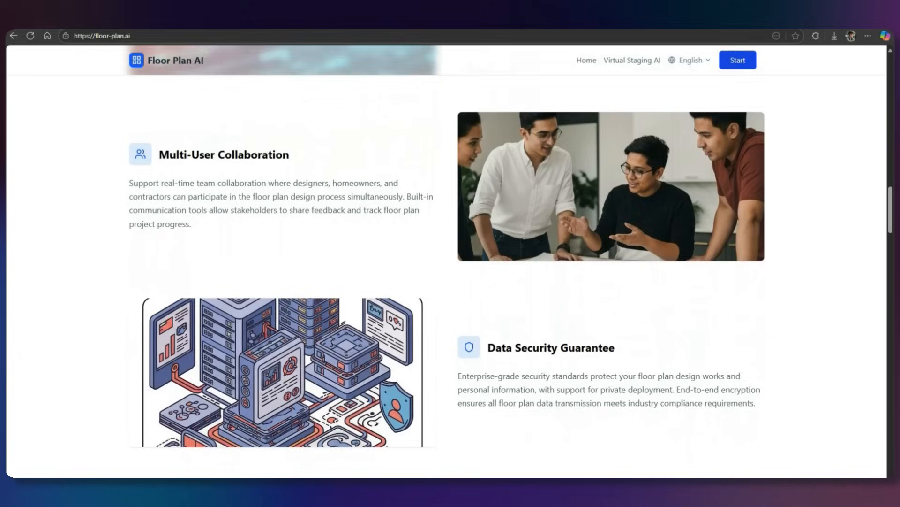
pyautogui.scroll(-3)
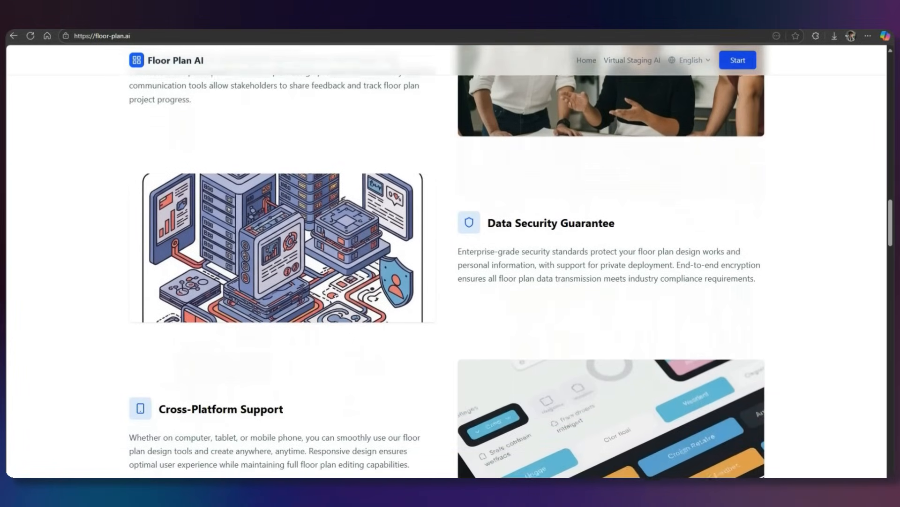
pyautogui.scroll(-3)
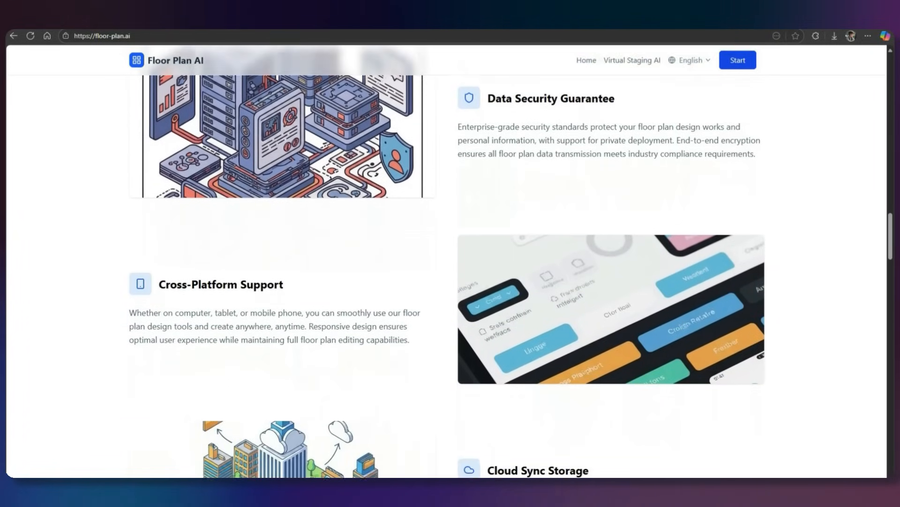
pyautogui.scroll(-3)
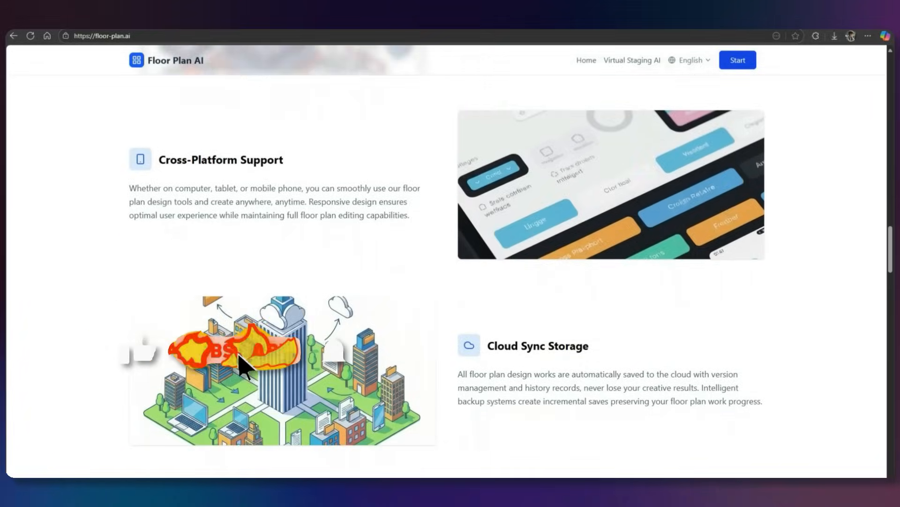
pyautogui.scroll(-3)
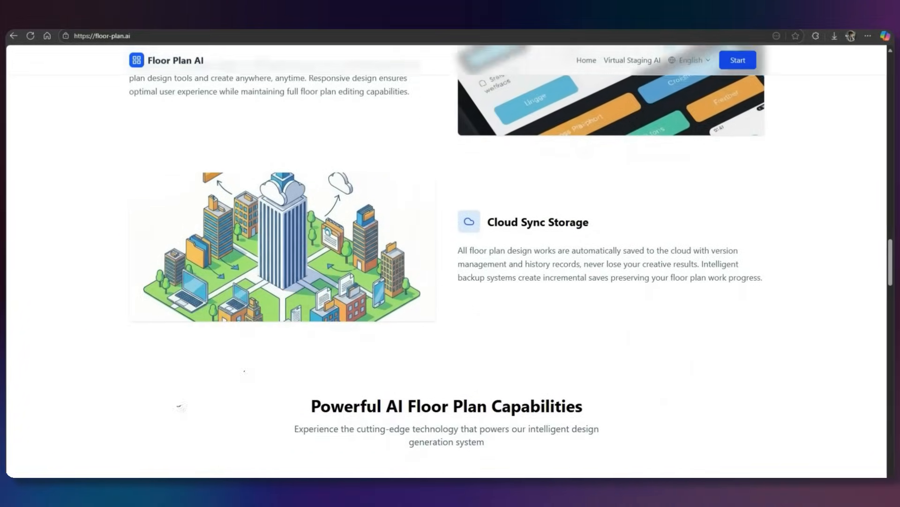
pyautogui.scroll(-3)
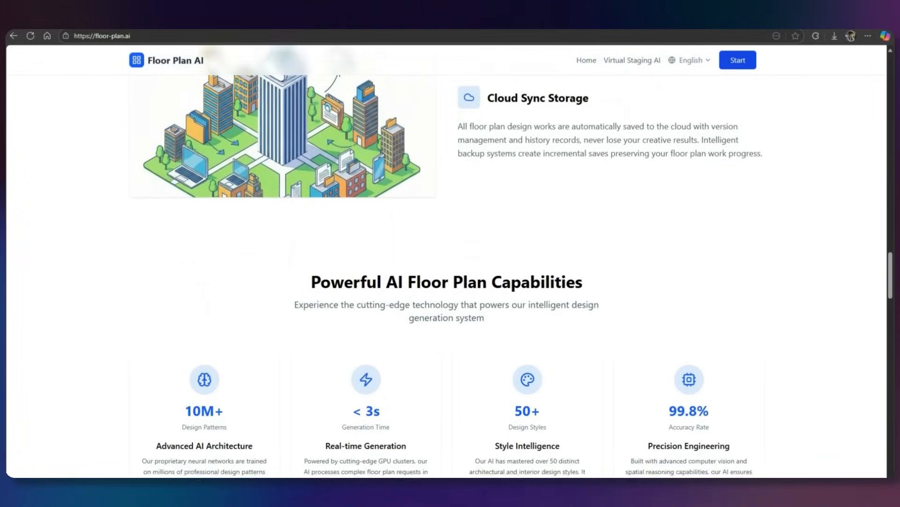